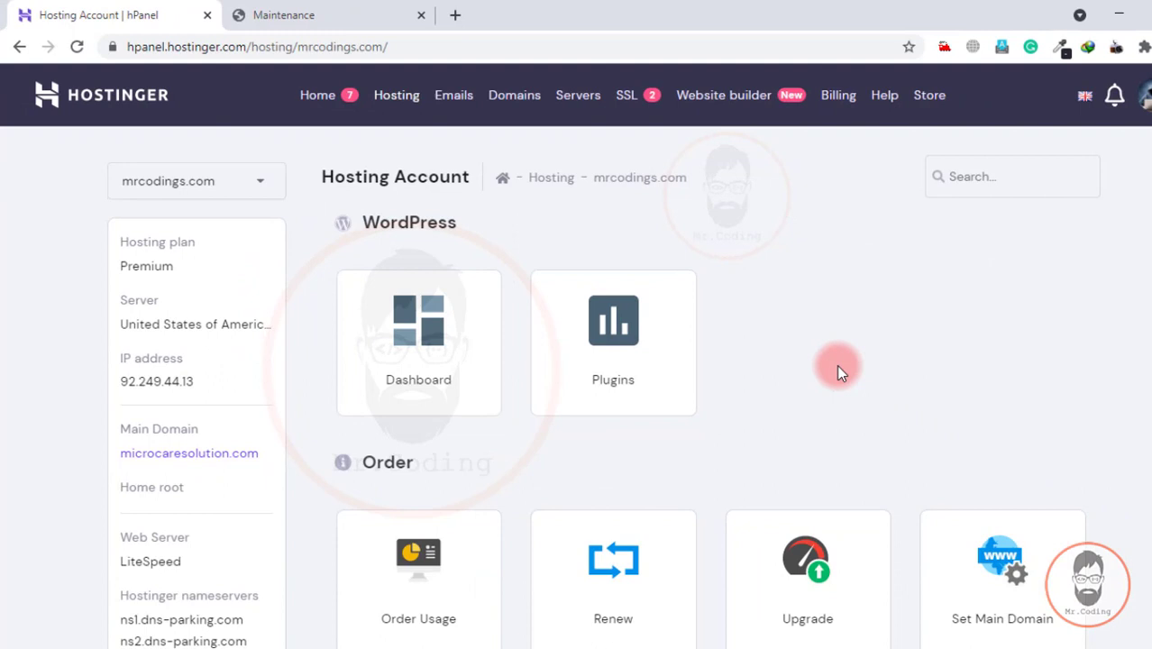
# - Scroll to the Files section and launch File Manager for mrcodings.com
pyautogui.scroll(-3)
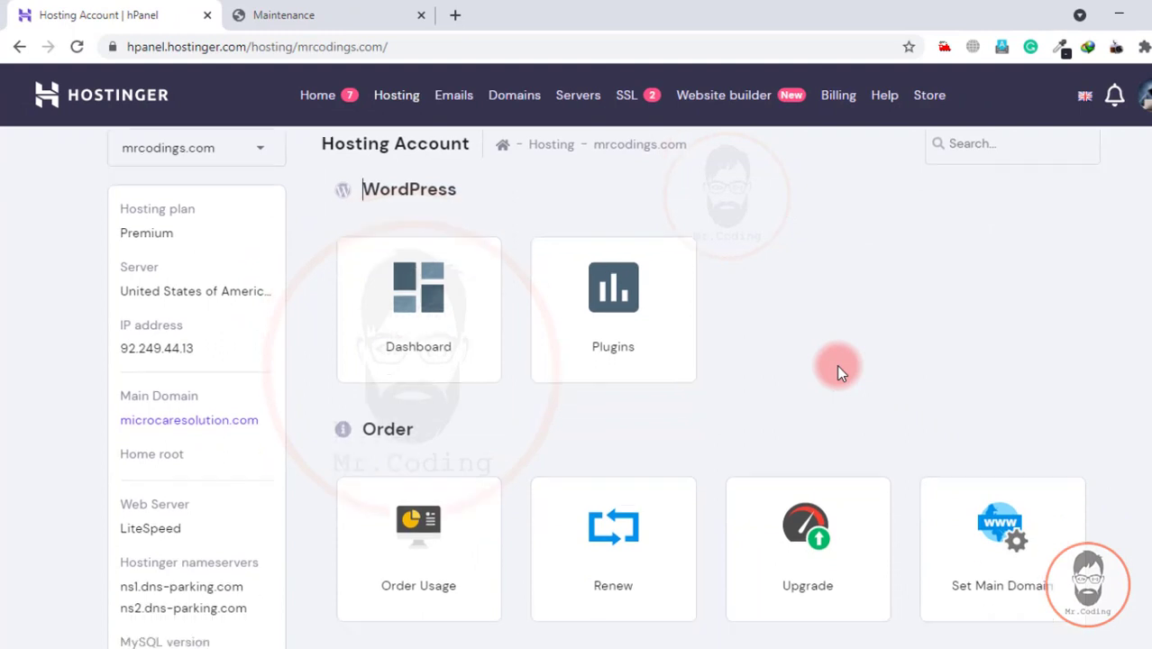
pyautogui.scroll(-3)
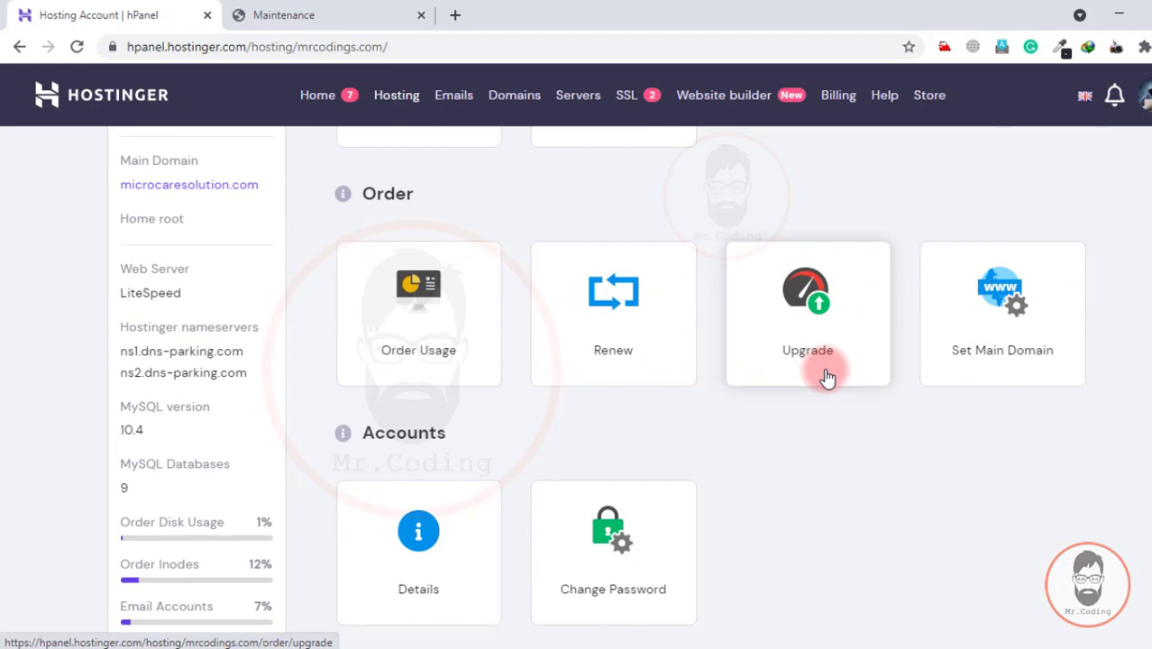
pyautogui.scroll(-3)
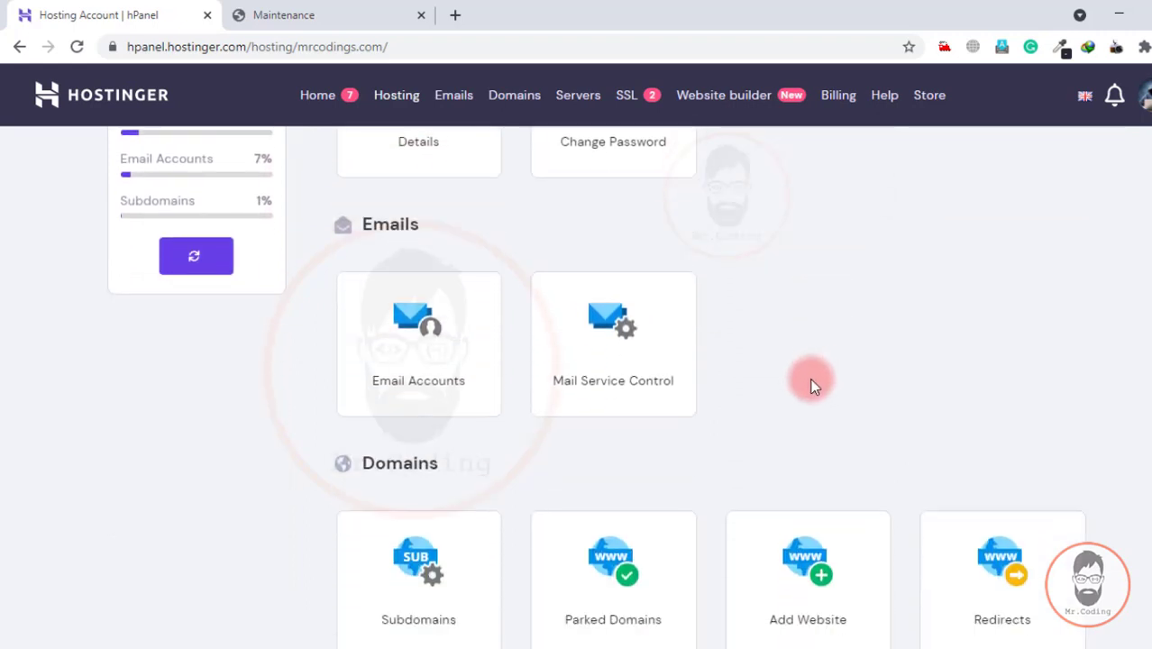
pyautogui.scroll(-3)
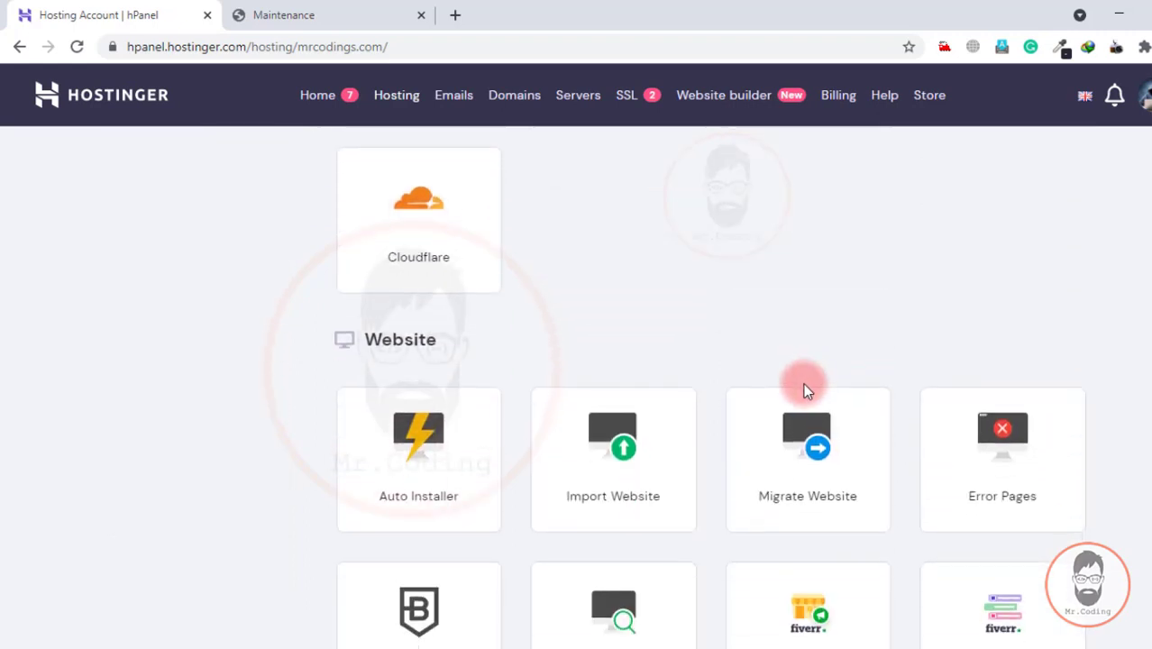
pyautogui.scroll(-3)
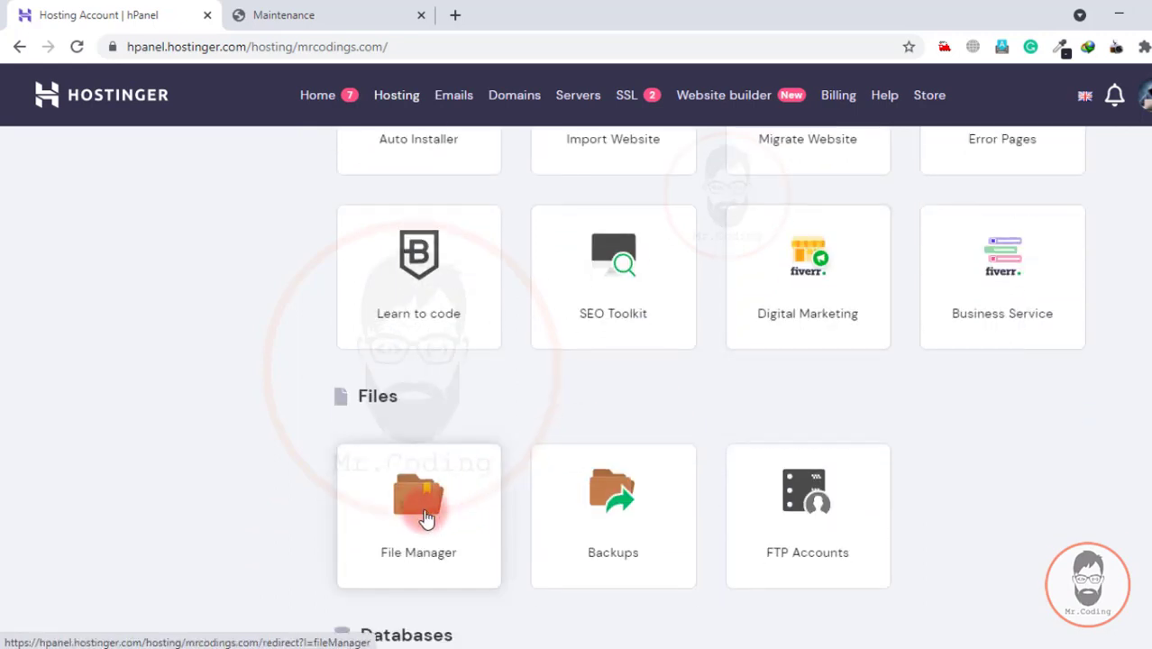
pyautogui.click(418, 509)
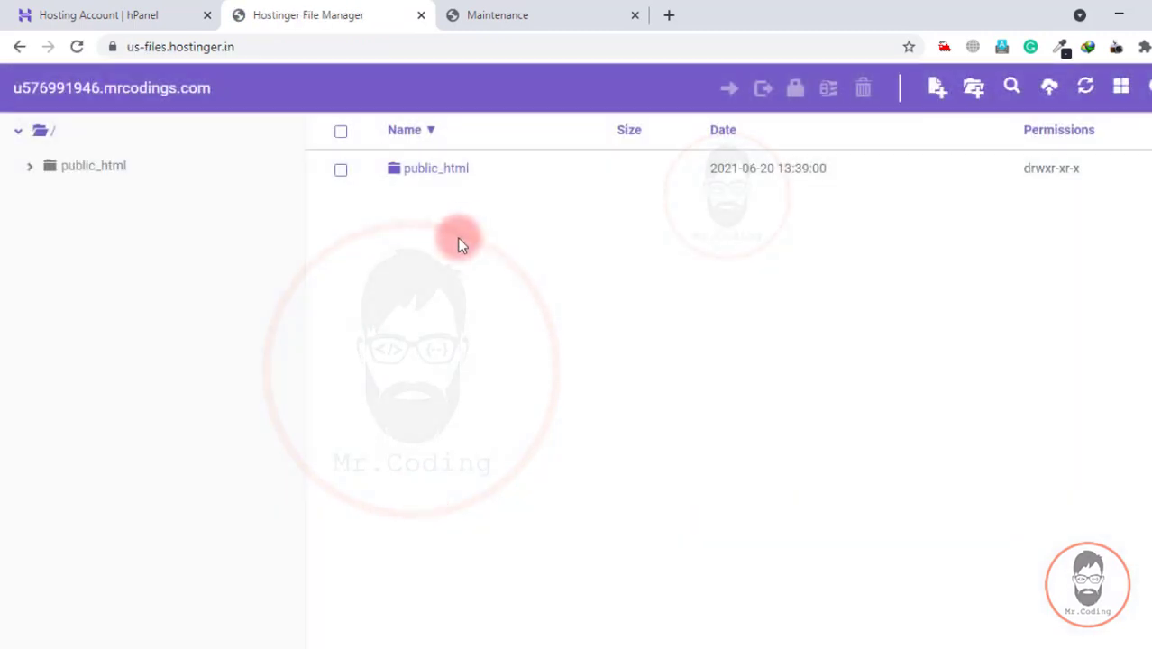
# - Open the public_html folder to list the WordPress site files
pyautogui.click(437, 168)
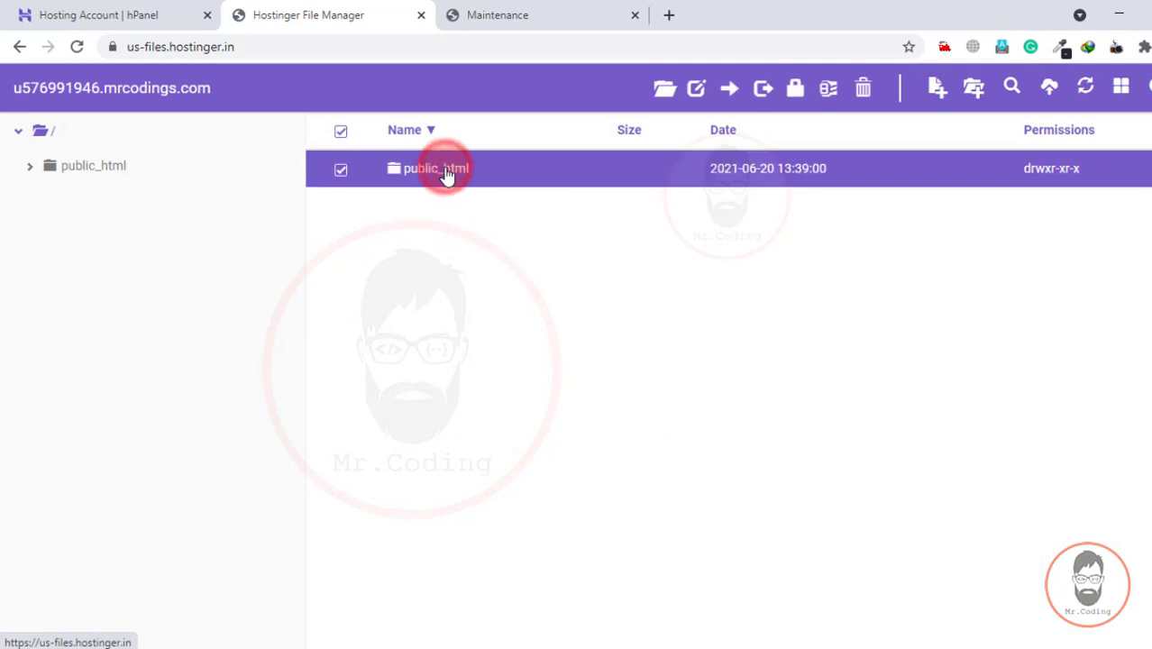
pyautogui.doubleClick(436, 168)
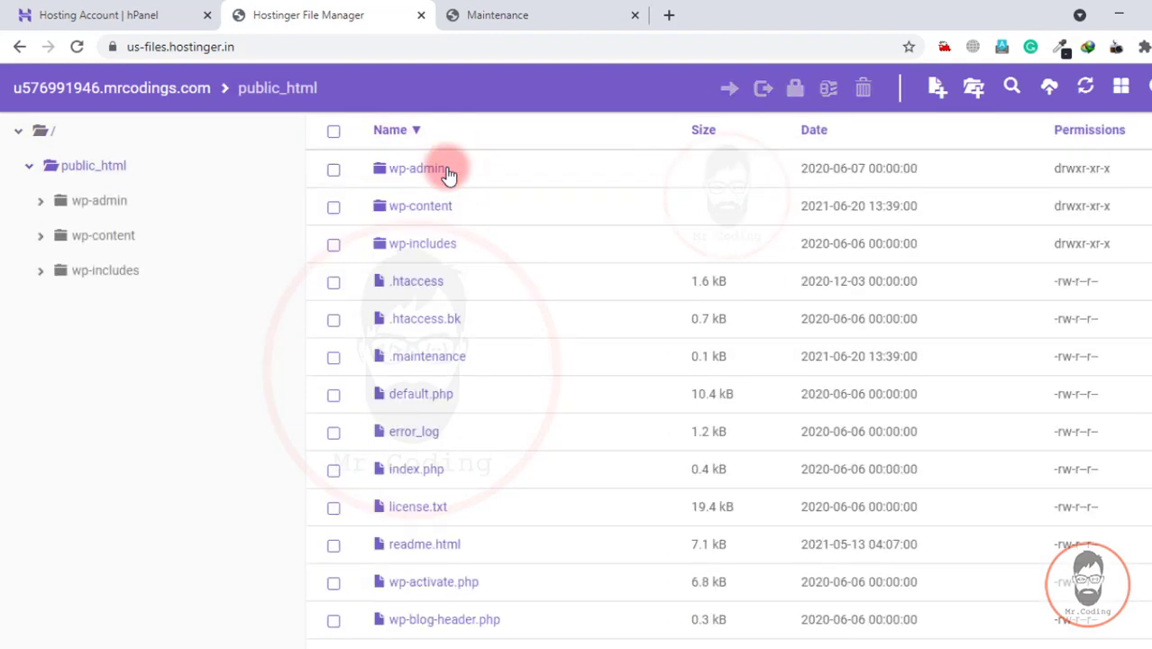
pyautogui.moveTo(343, 311)
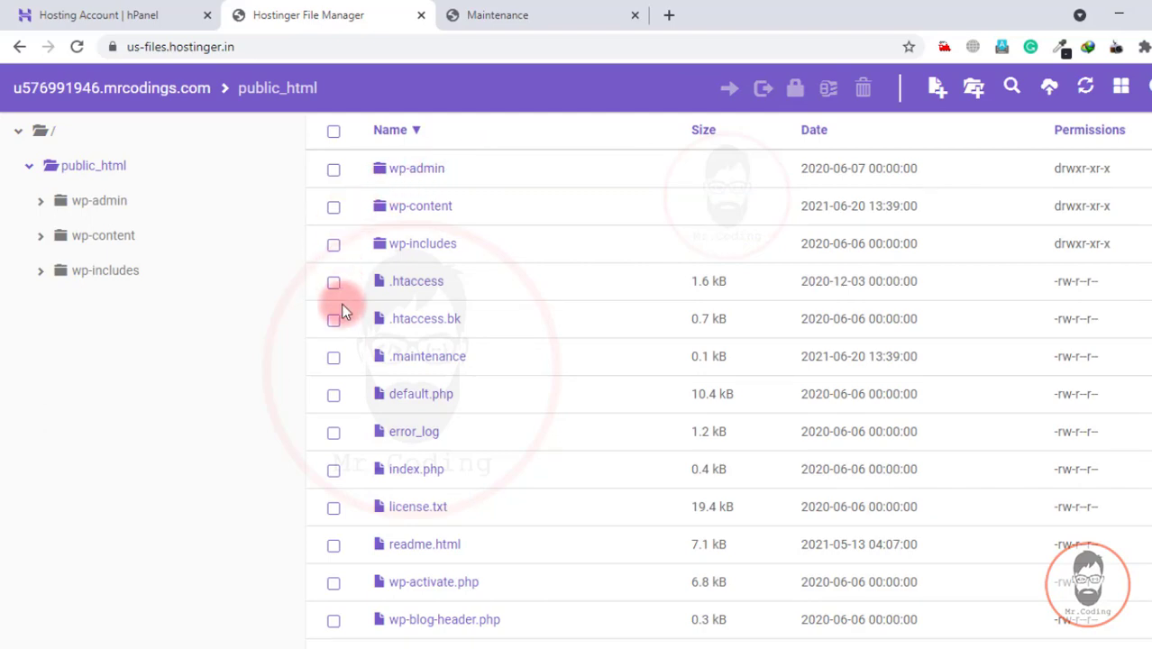
pyautogui.moveTo(359, 317)
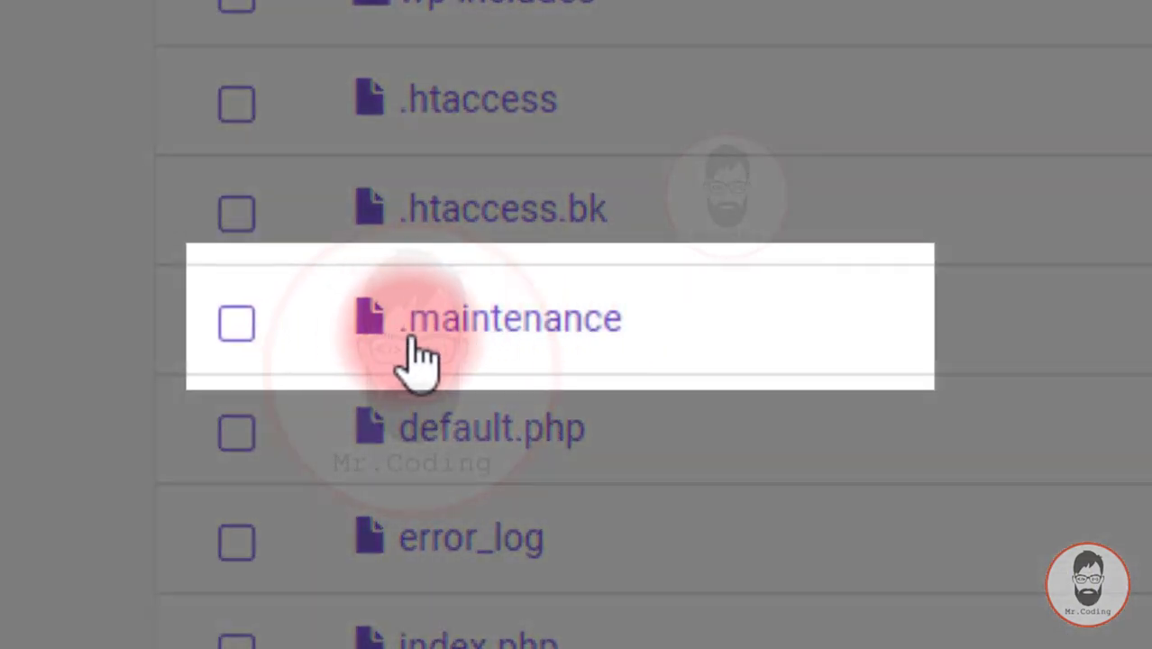
pyautogui.moveTo(595, 343)
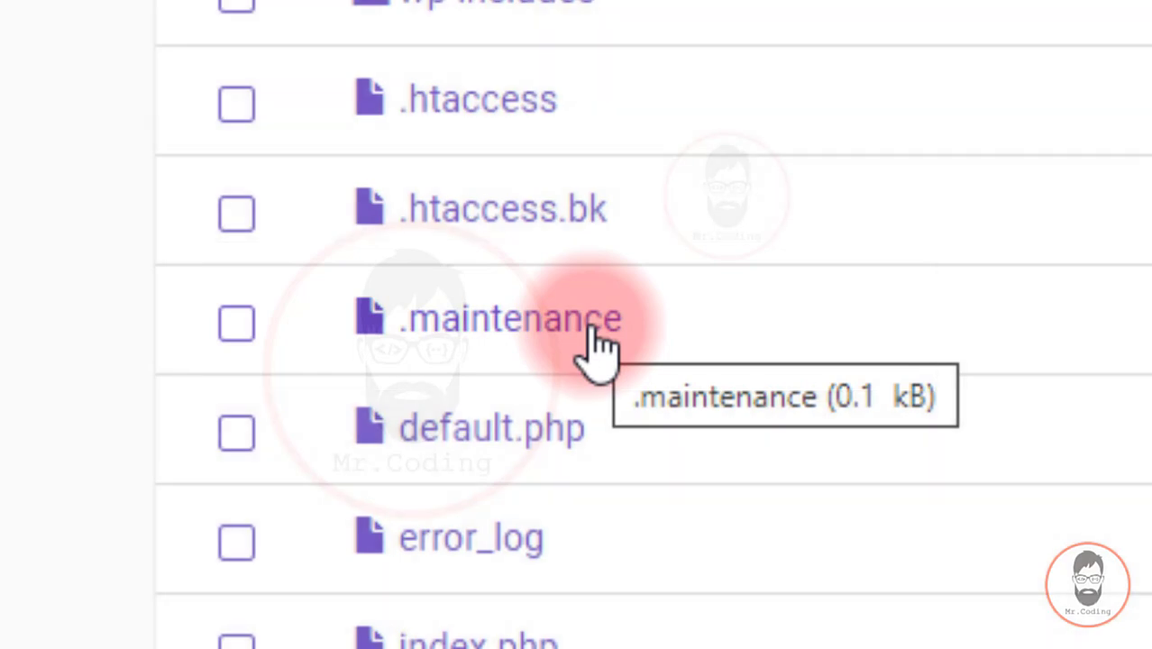
pyautogui.moveTo(288, 352)
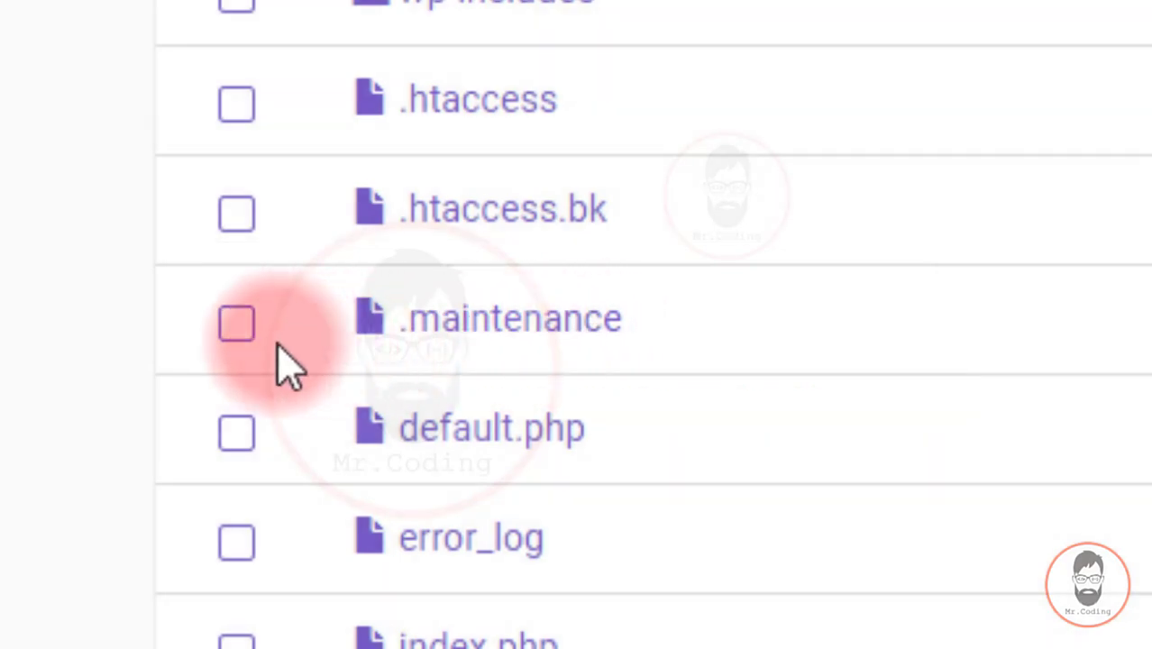
# - Tick the checkbox beside the .maintenance file in public_html
pyautogui.click(236, 323)
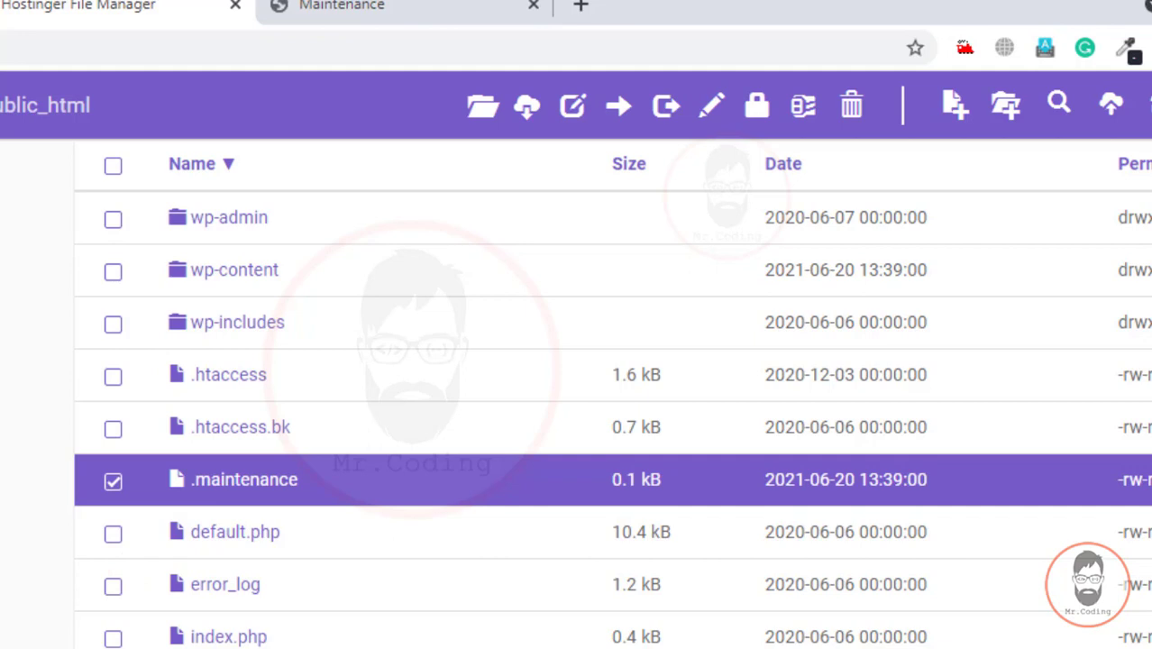
pyautogui.moveTo(737, 200)
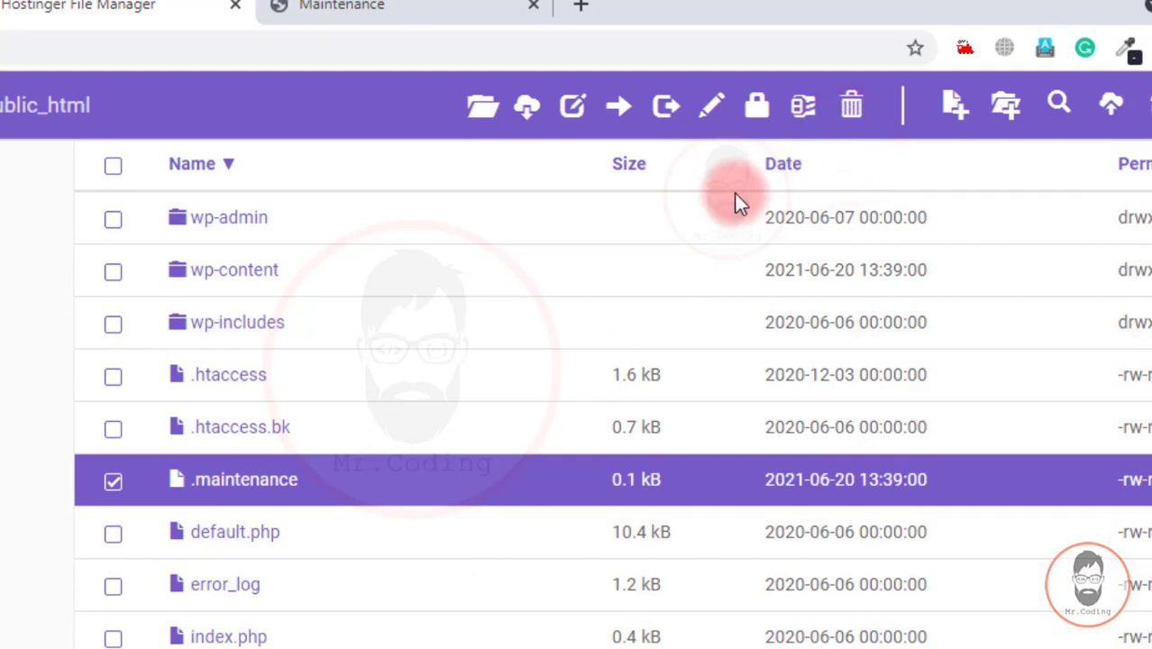
pyautogui.moveTo(560, 194)
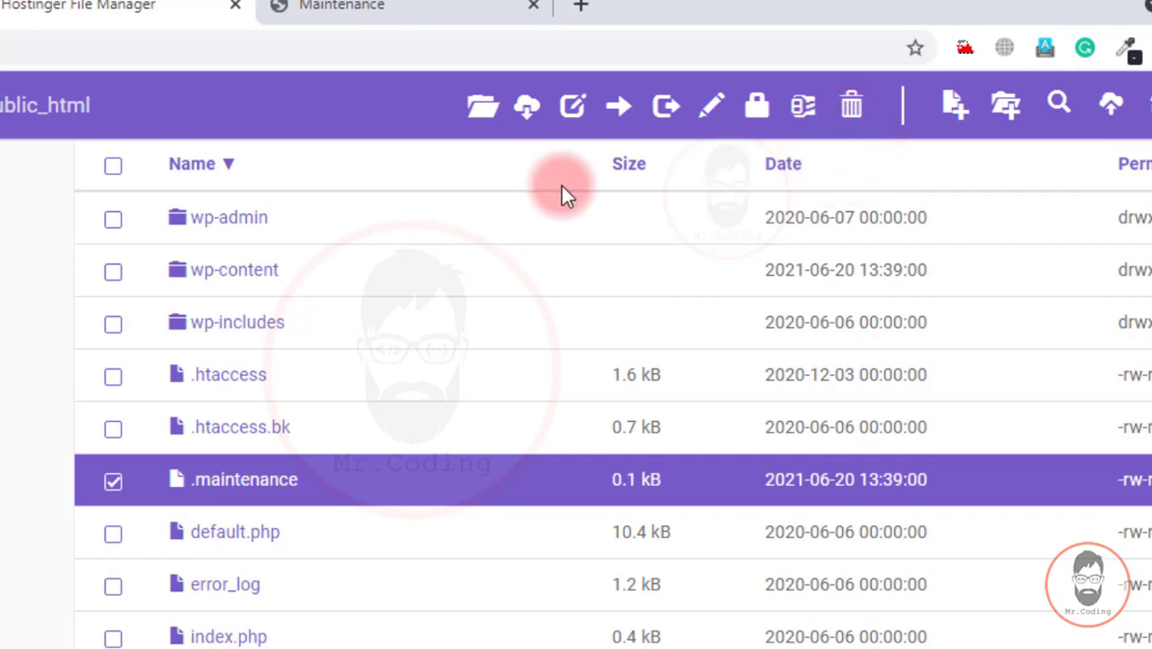
pyautogui.moveTo(368, 451)
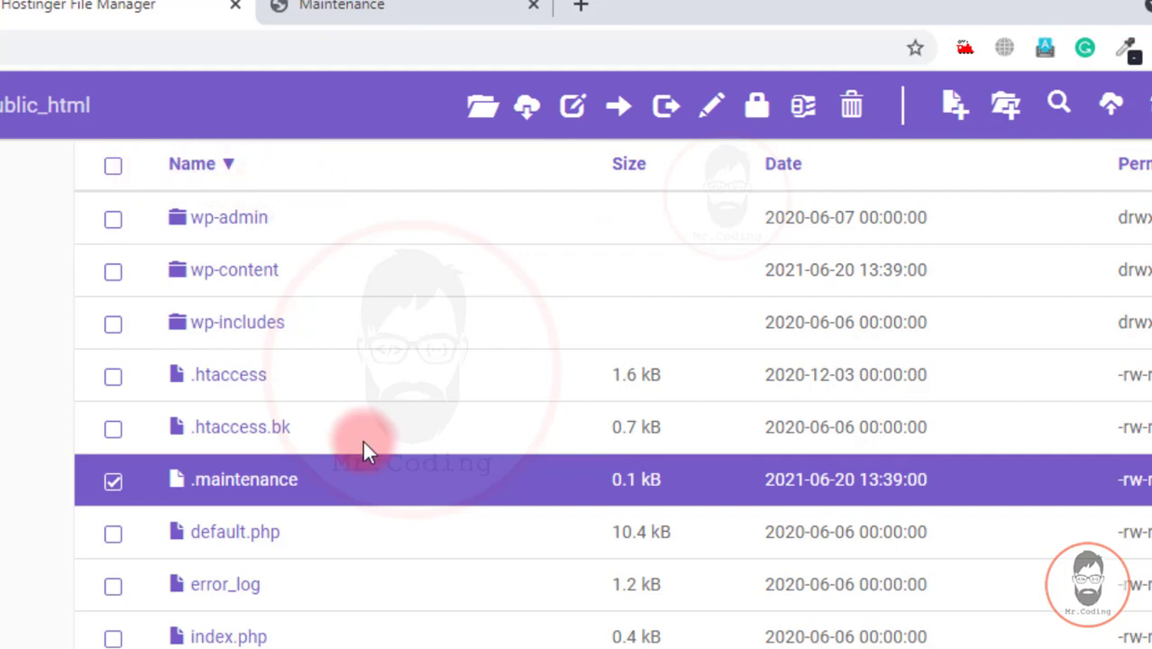
pyautogui.moveTo(450, 189)
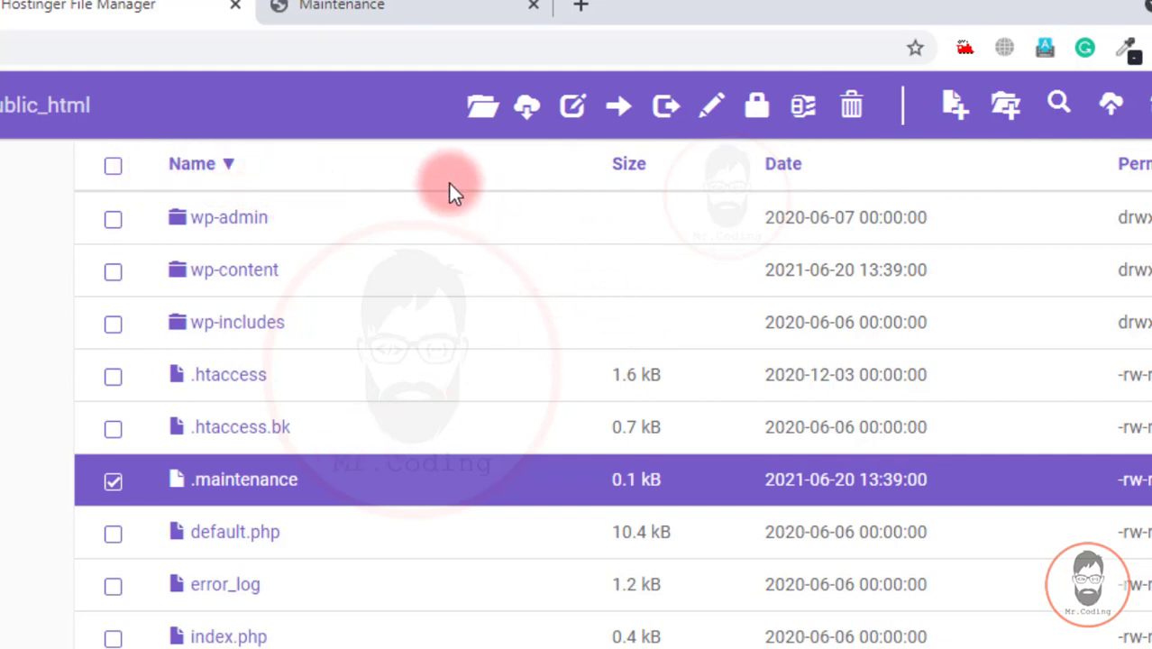
pyautogui.moveTo(500, 287)
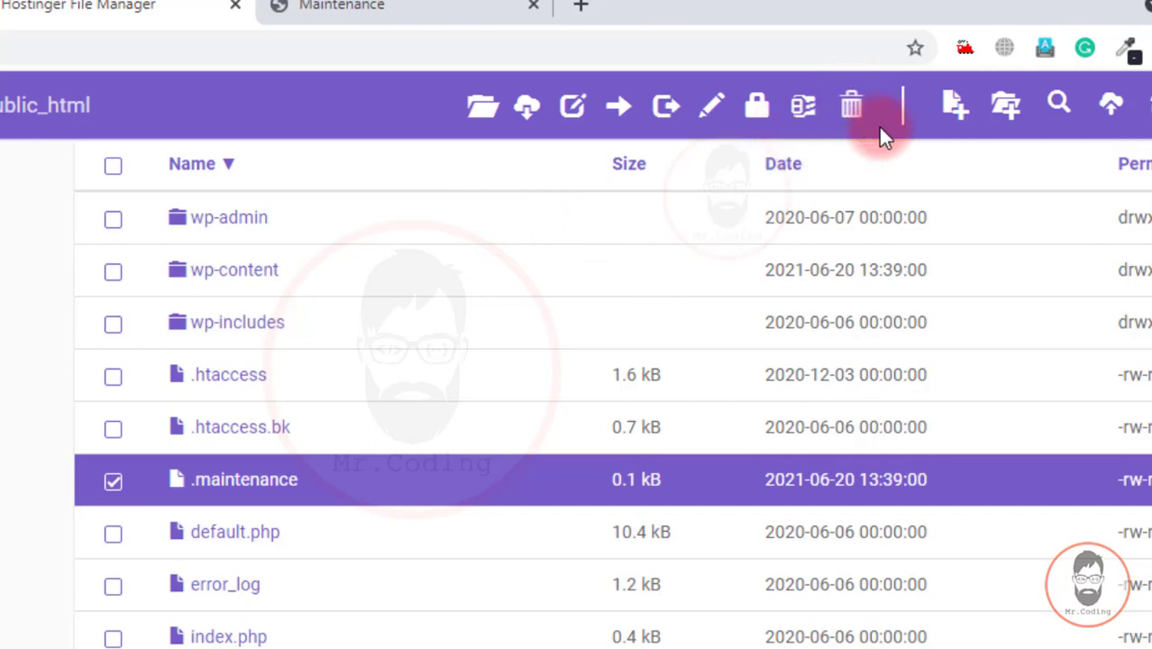
pyautogui.moveTo(851, 106)
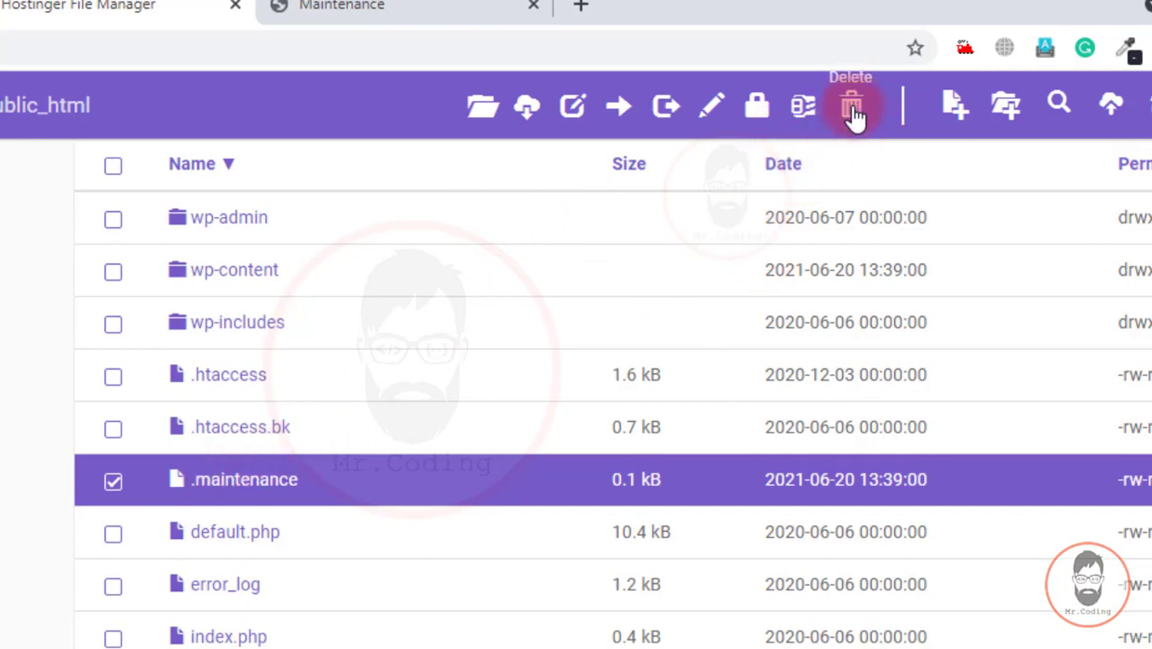
# - Delete the checked .maintenance file and confirm the deletion
pyautogui.click(849, 105)
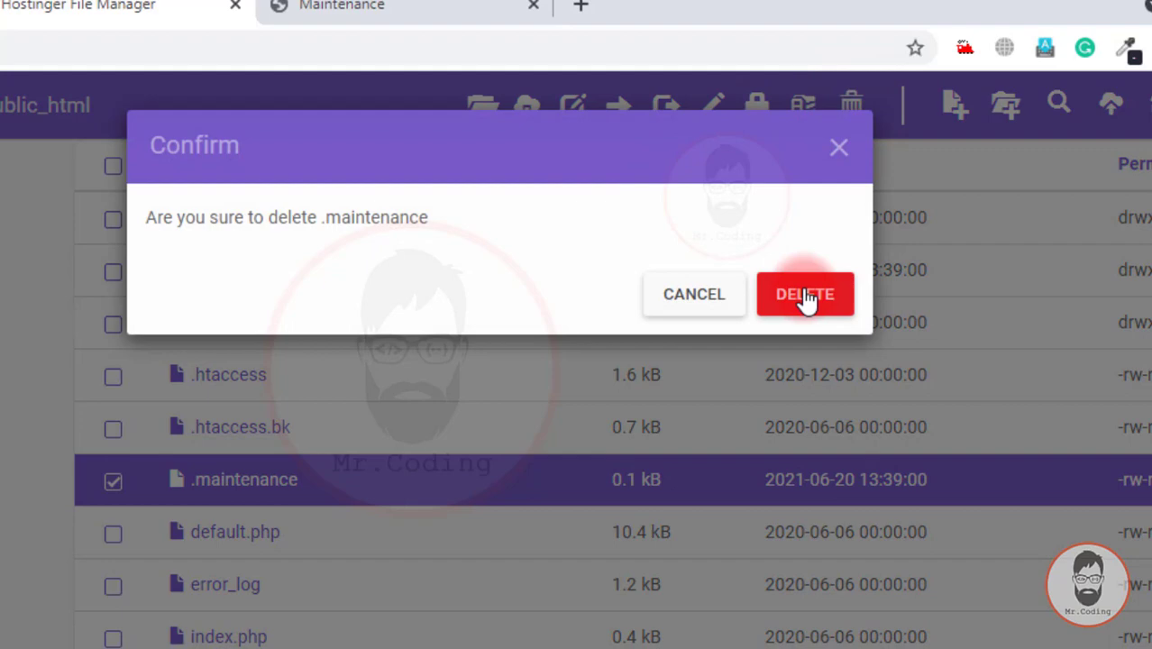
pyautogui.click(804, 294)
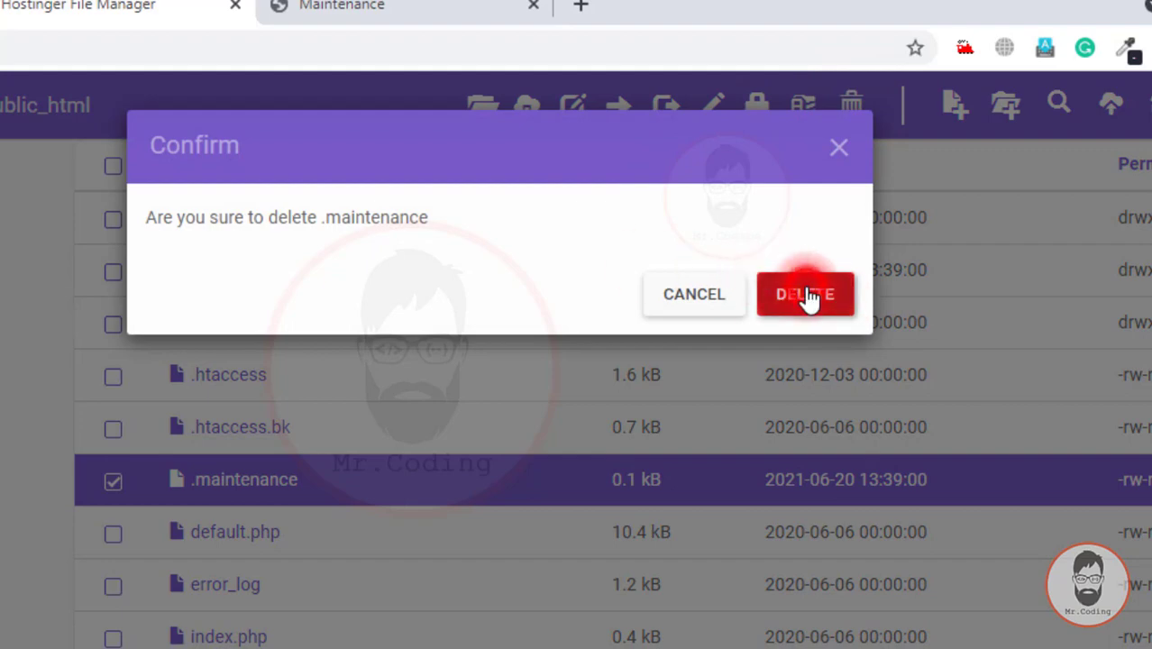
pyautogui.click(805, 294)
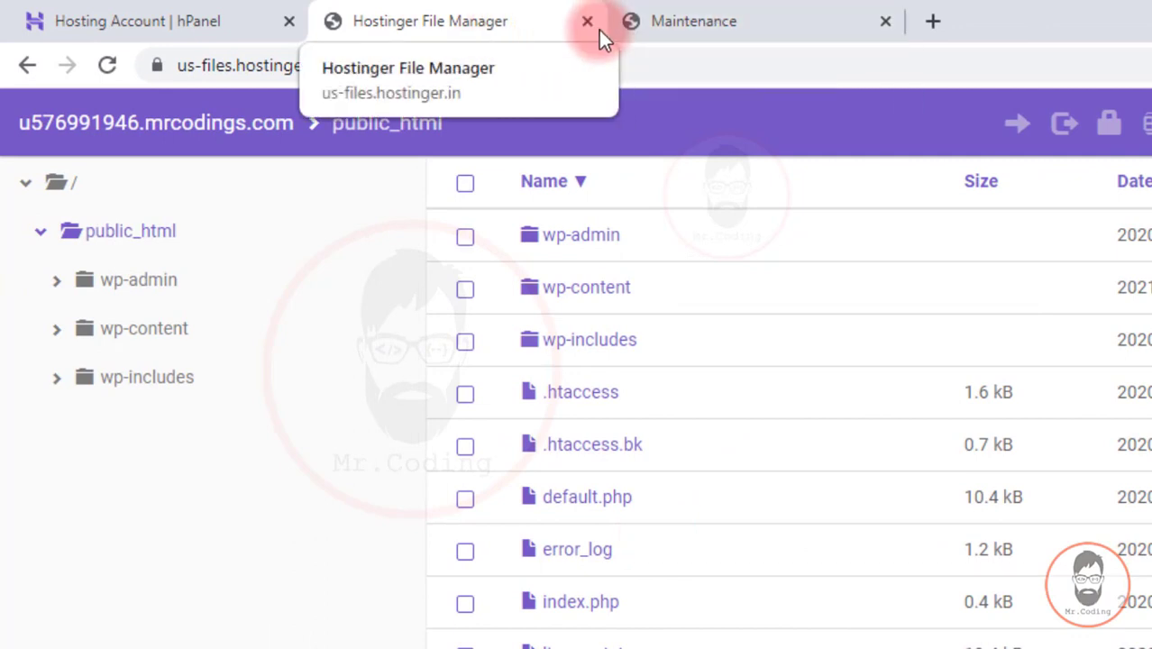
# - Switch to the mrcodings.com tab and reload the site to check it
pyautogui.click(693, 20)
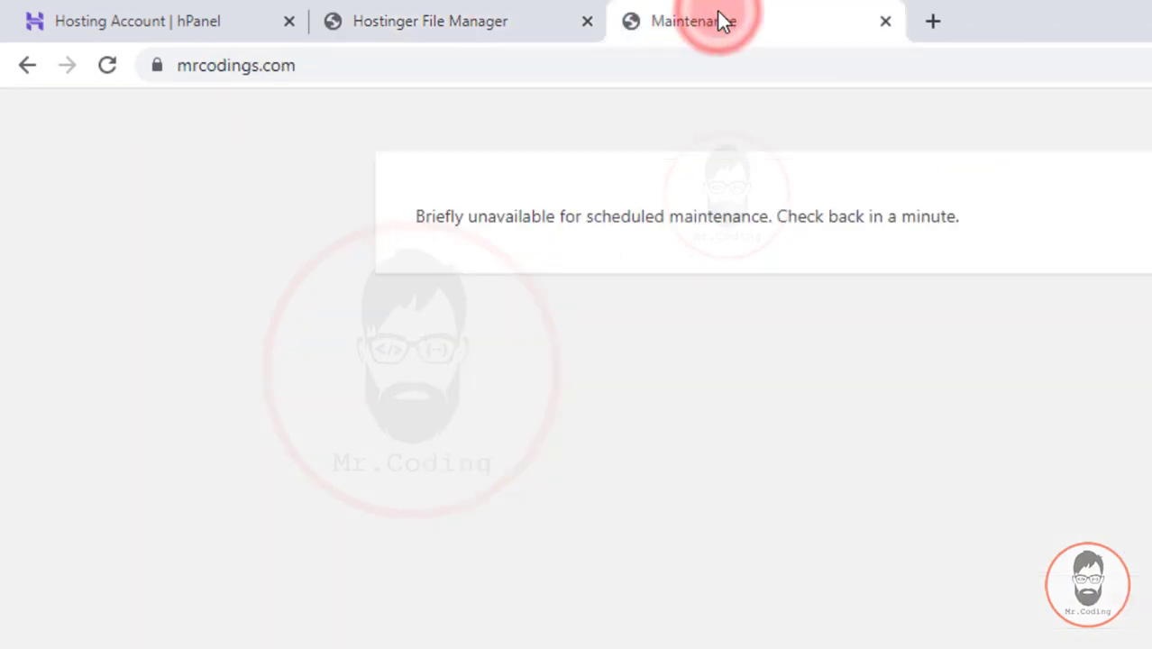
pyautogui.click(106, 65)
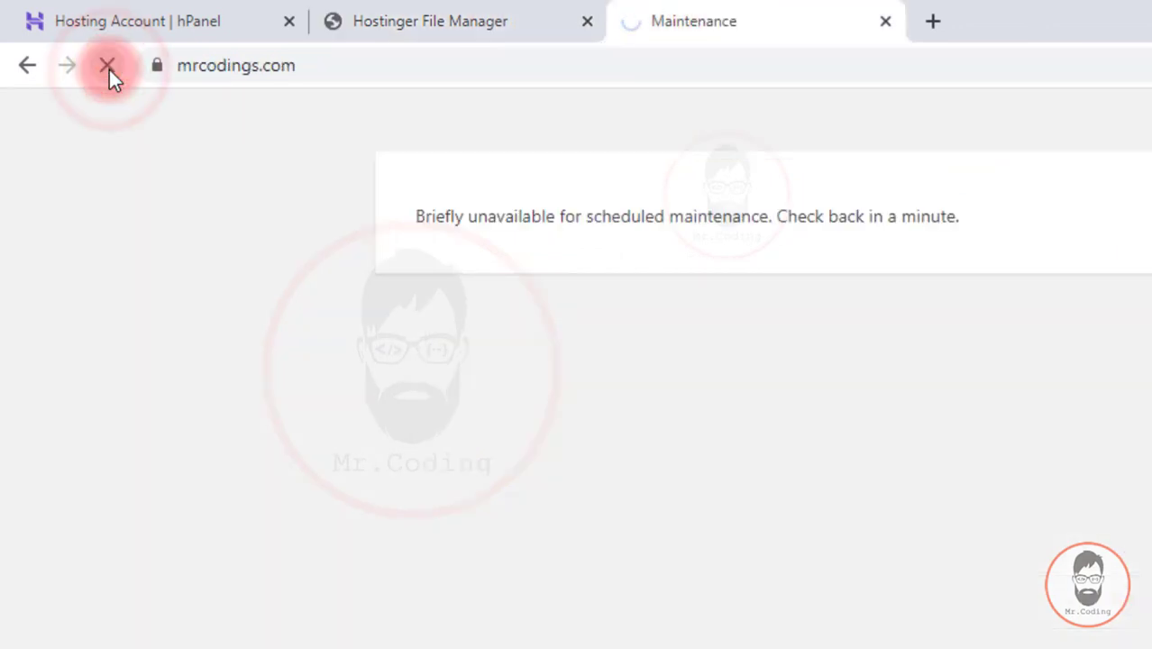